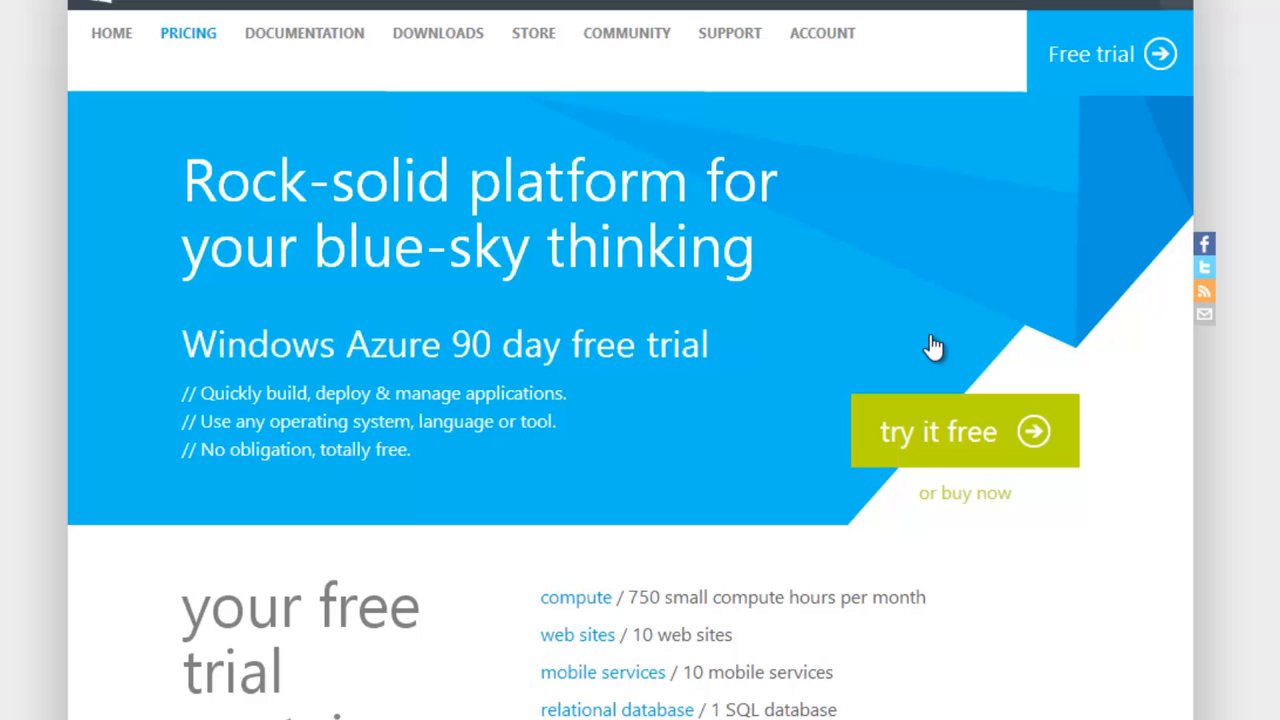
mouse_move(948, 430)
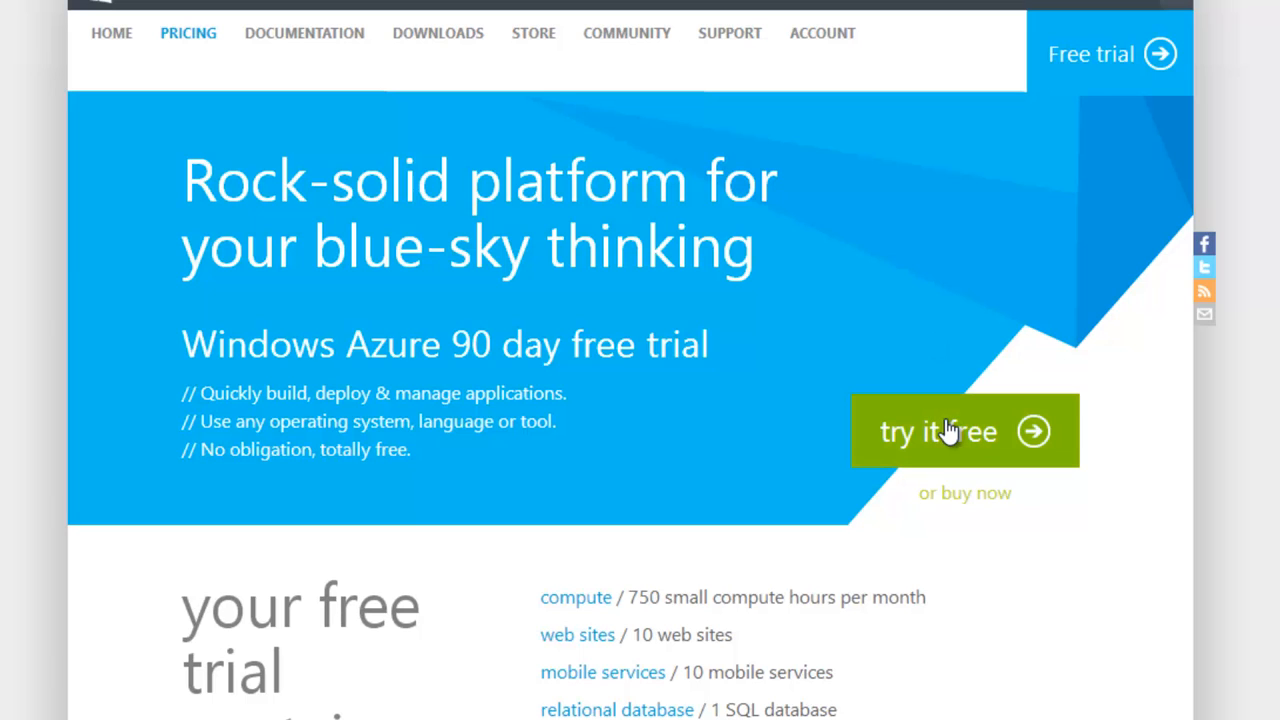
Start the Windows Azure 90-day free trial from the pricing page.
left_click(938, 431)
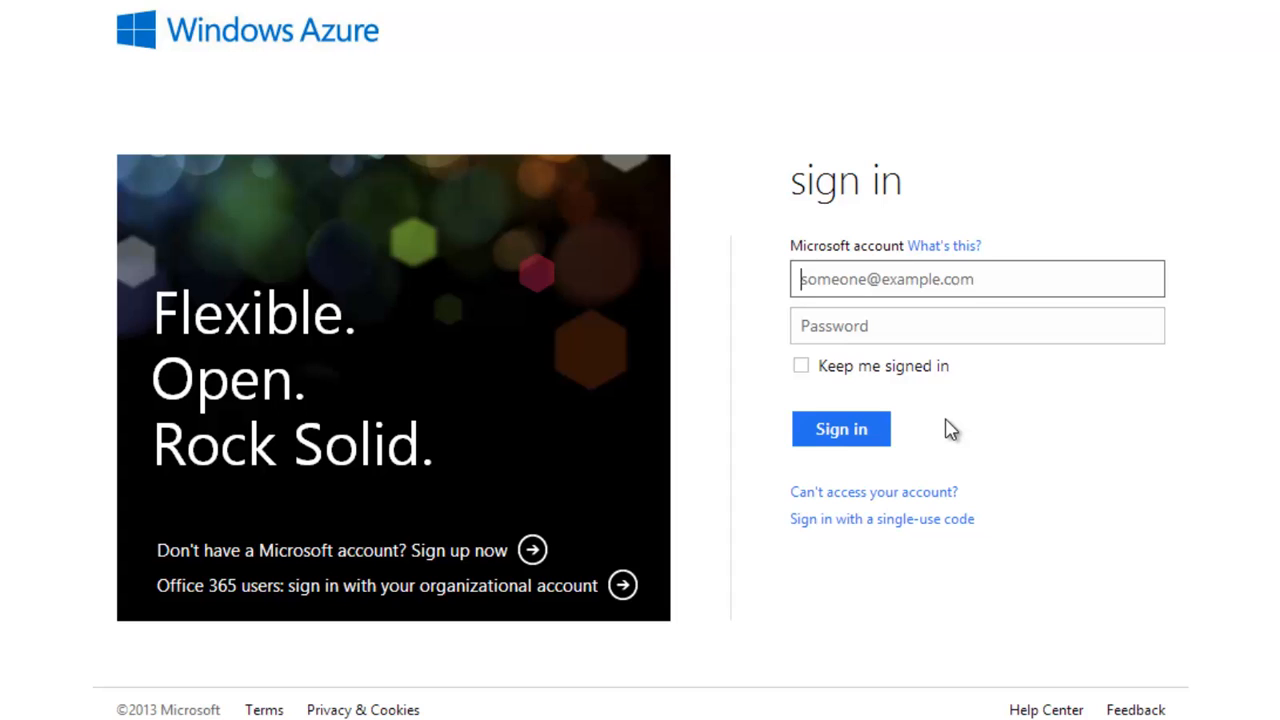
mouse_move(519, 575)
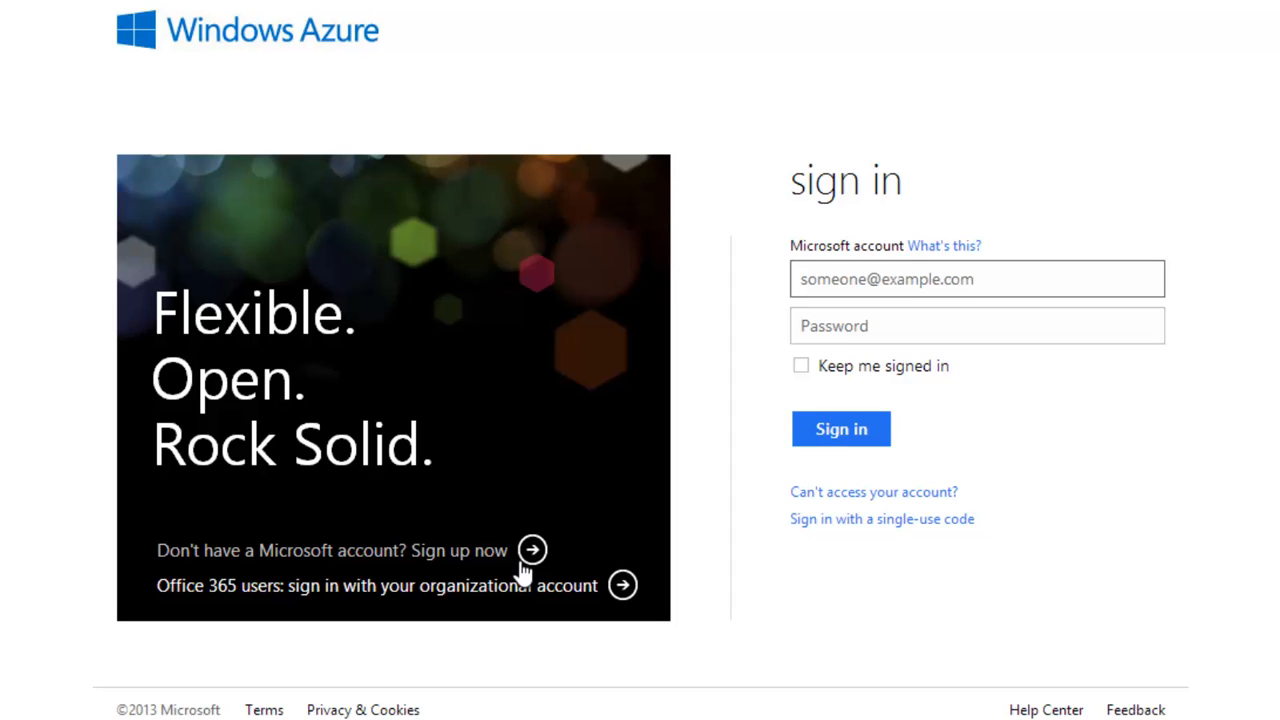
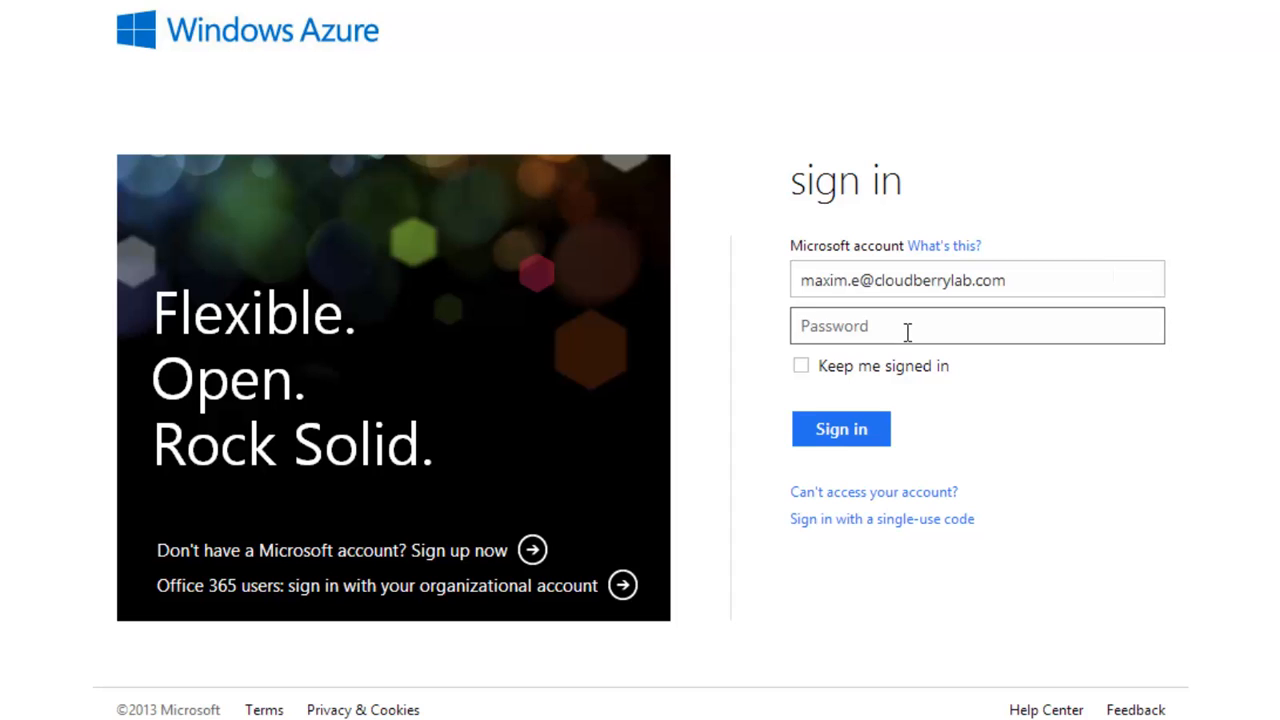
Sign in with the Microsoft account email and password.
type("password")
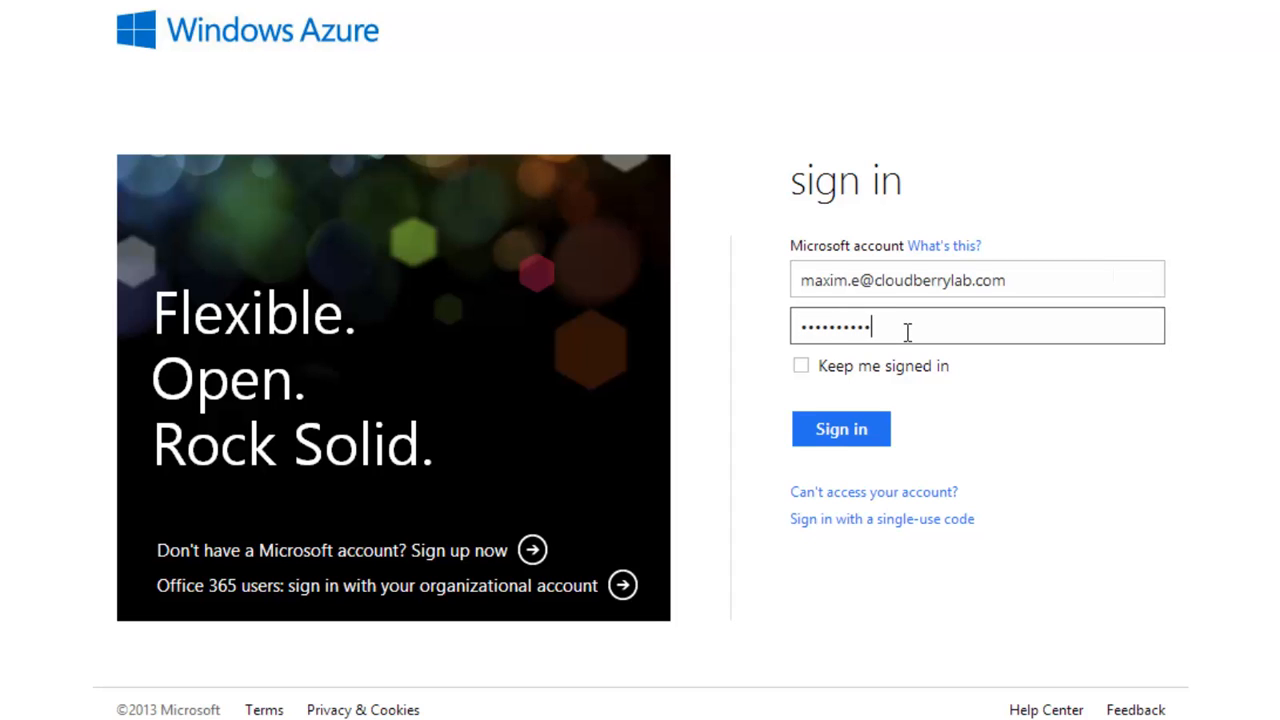
mouse_move(841, 429)
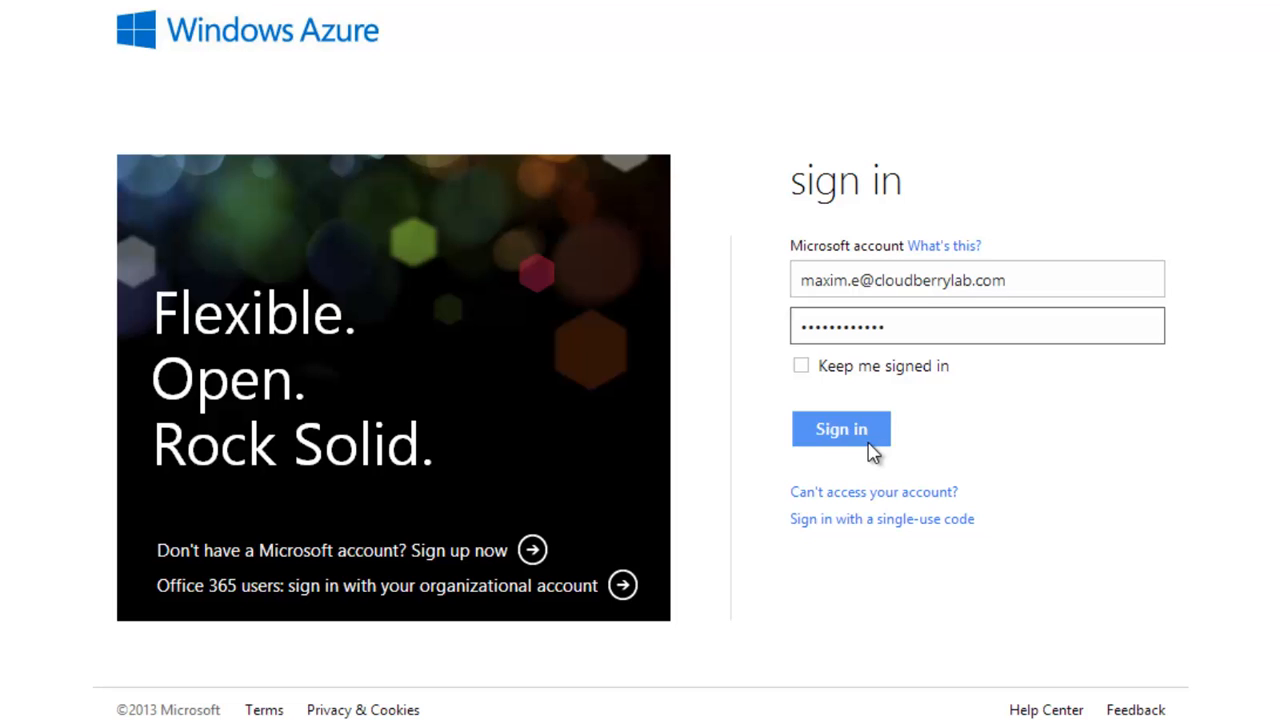
left_click(841, 429)
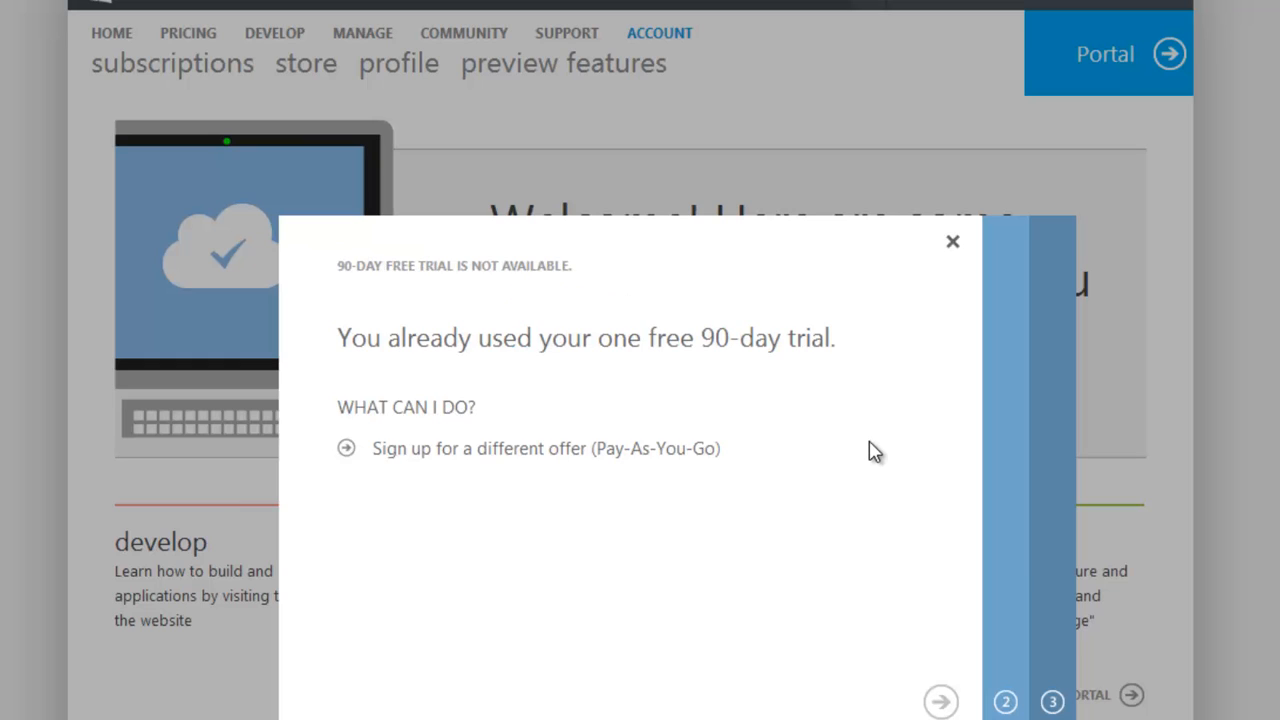
mouse_move(952, 242)
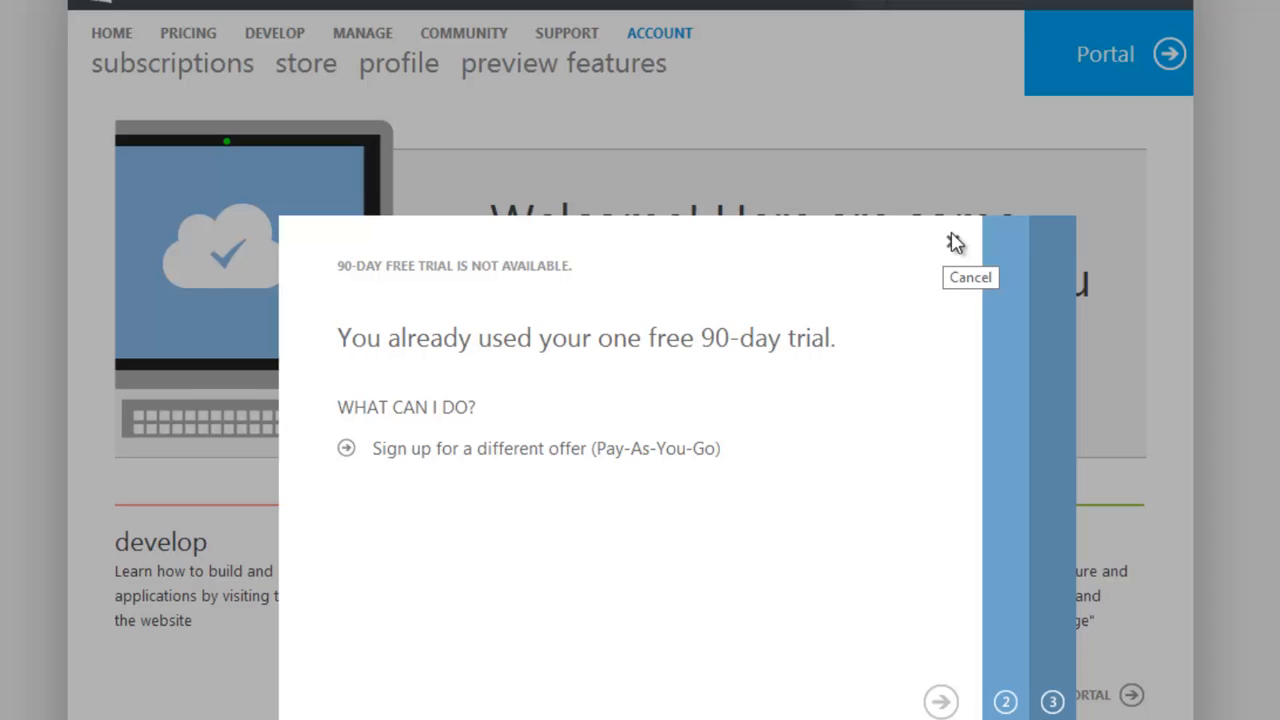
Dismiss the trial notice, enter the Management Portal, and open Quick Create under Storage.
left_click(969, 277)
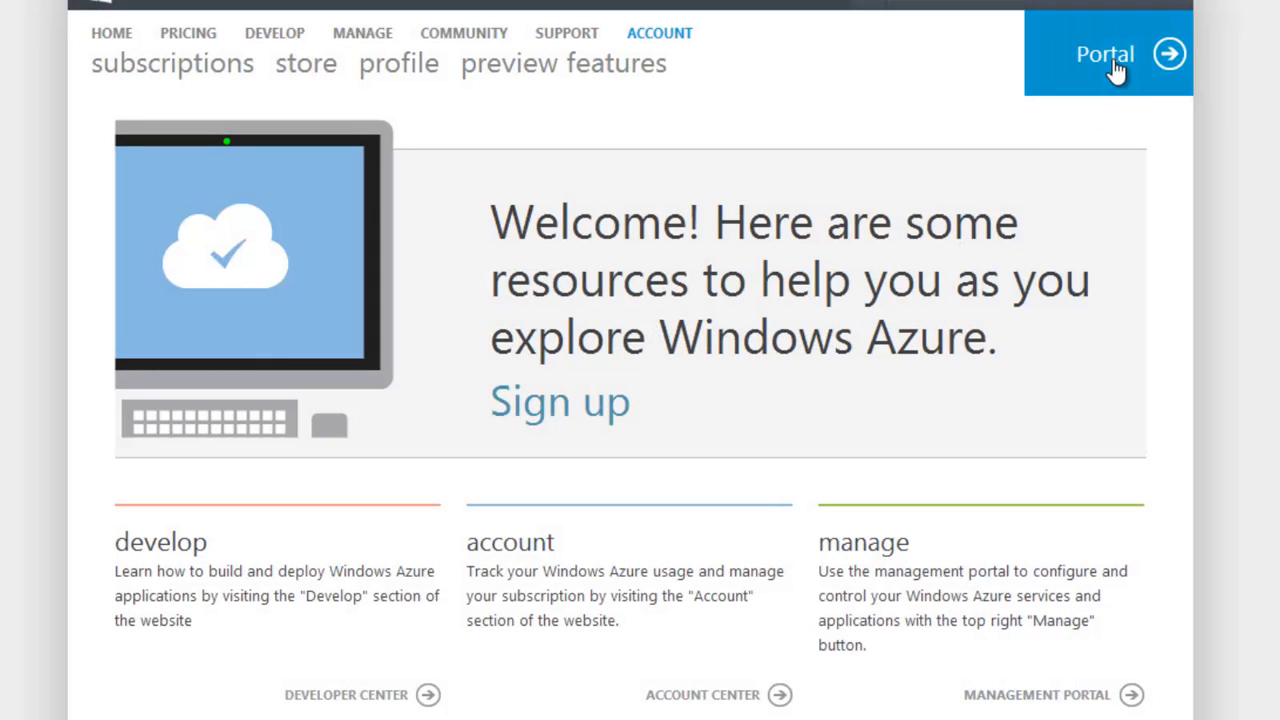
left_click(1105, 54)
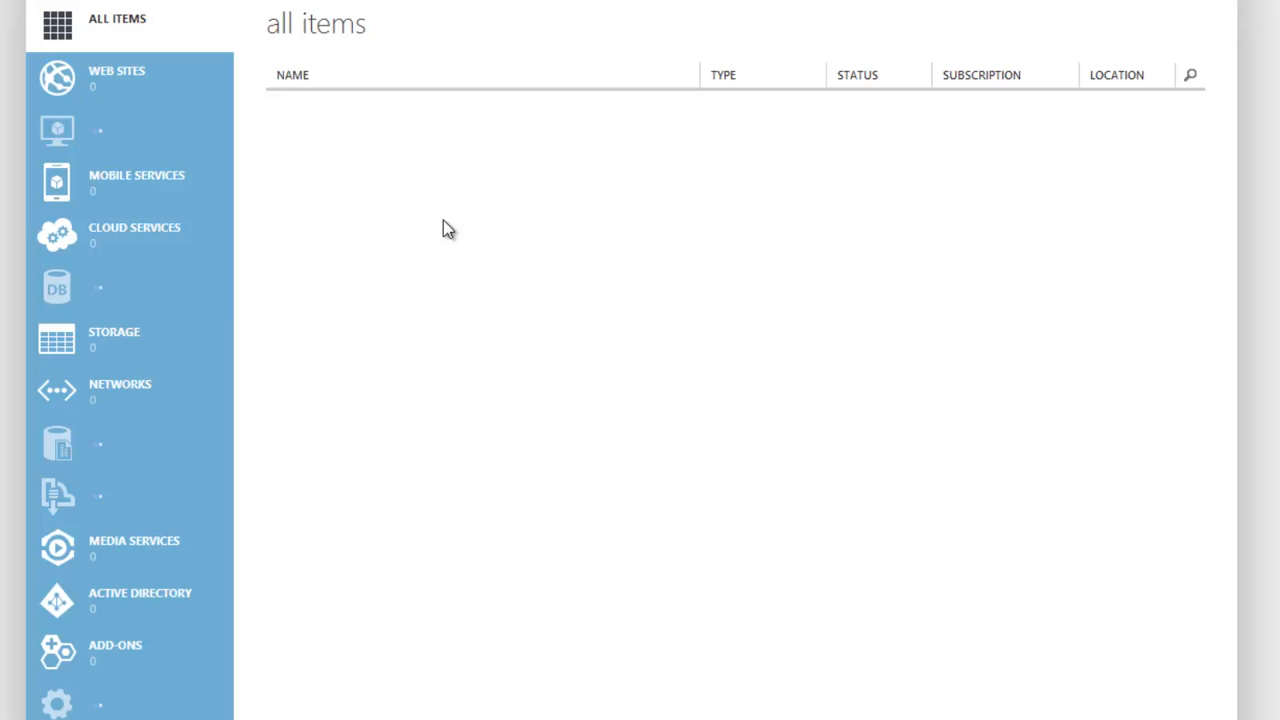
left_click(110, 338)
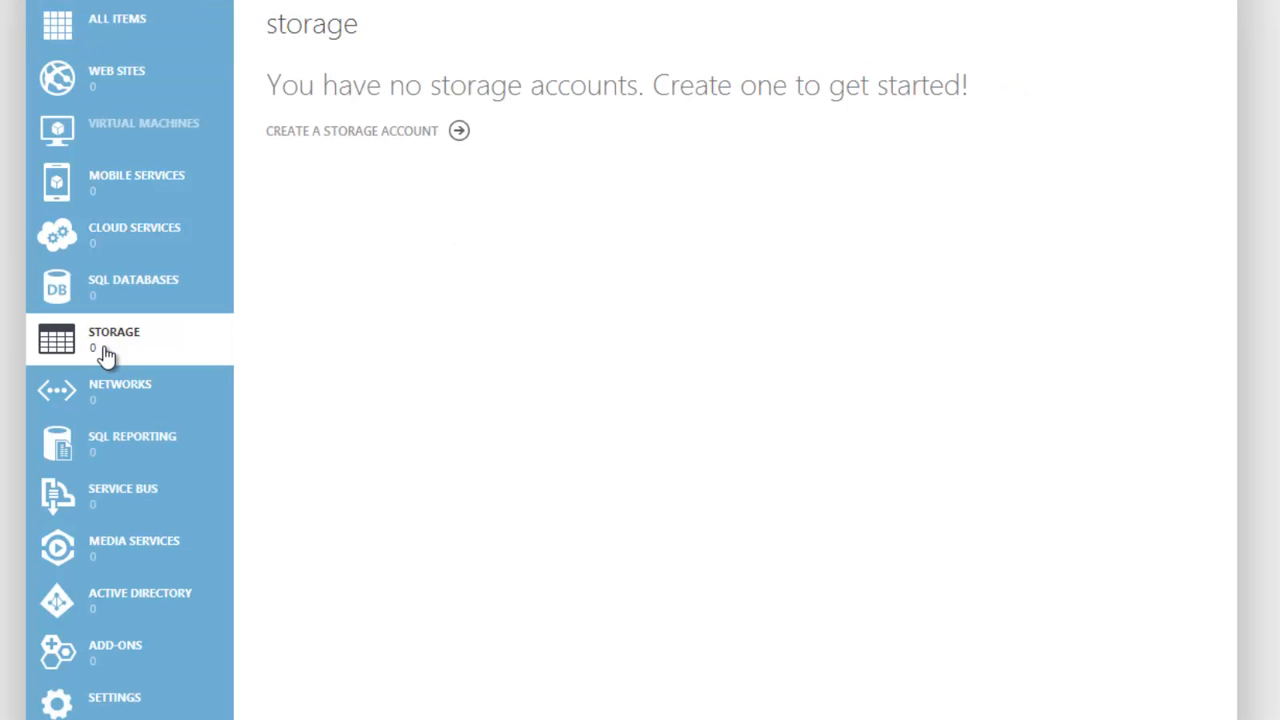
mouse_move(398, 180)
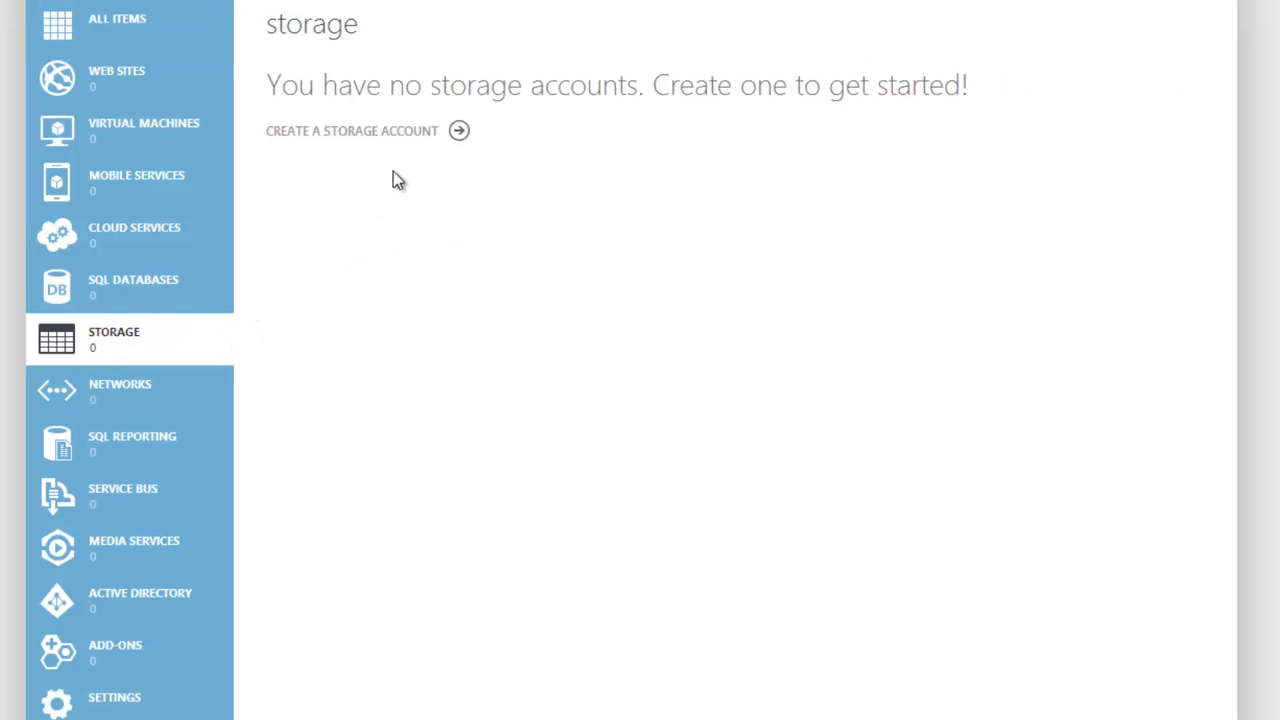
left_click(351, 131)
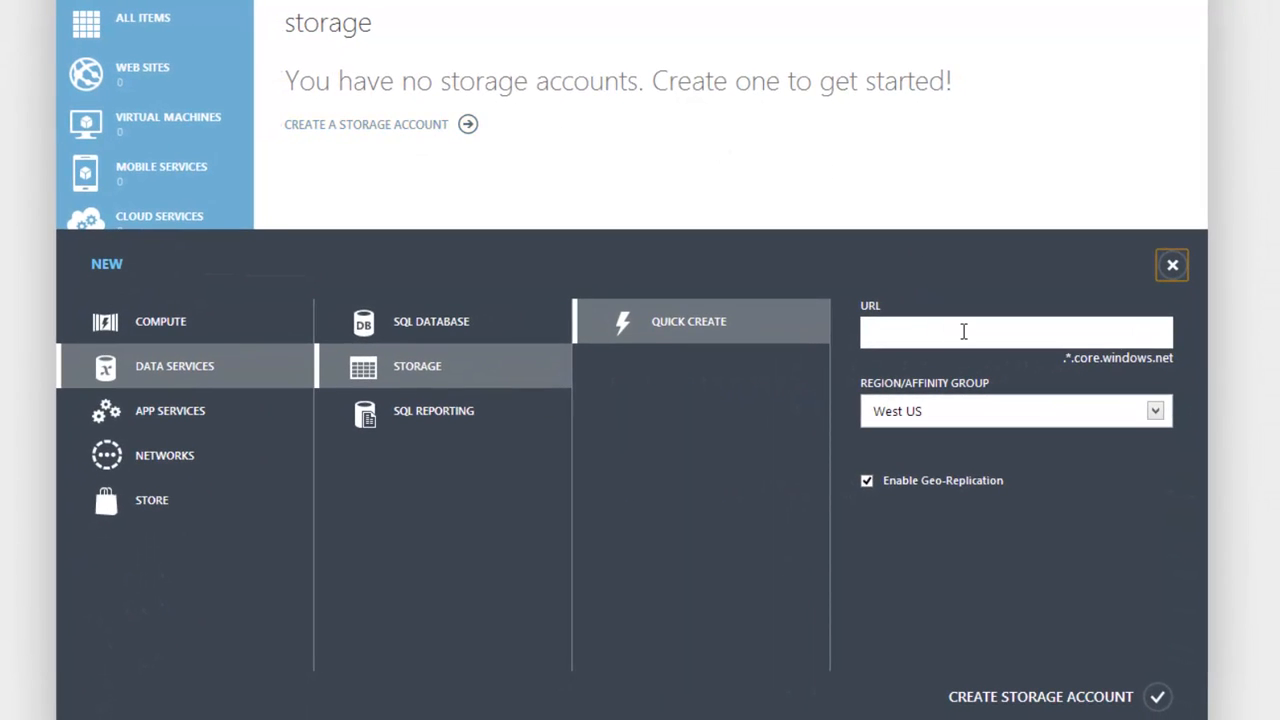
Create storage account 'ermolaev' in the West US region.
type("er")
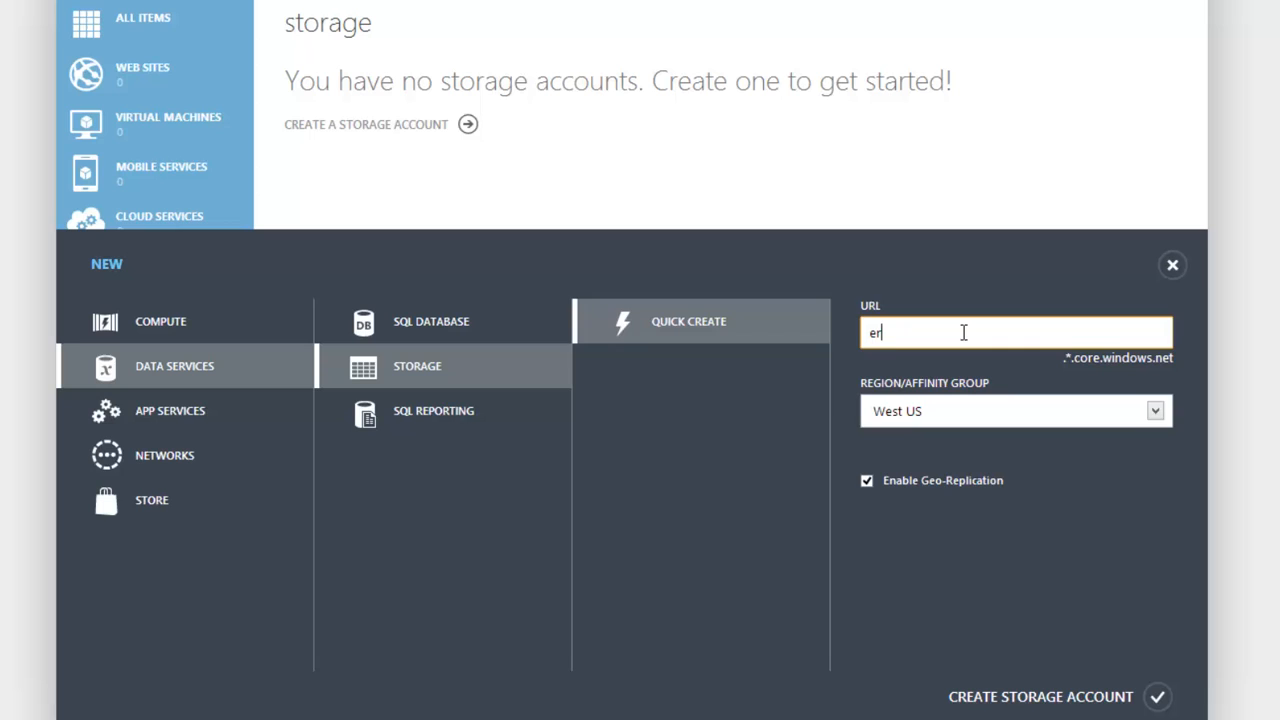
type("molaev")
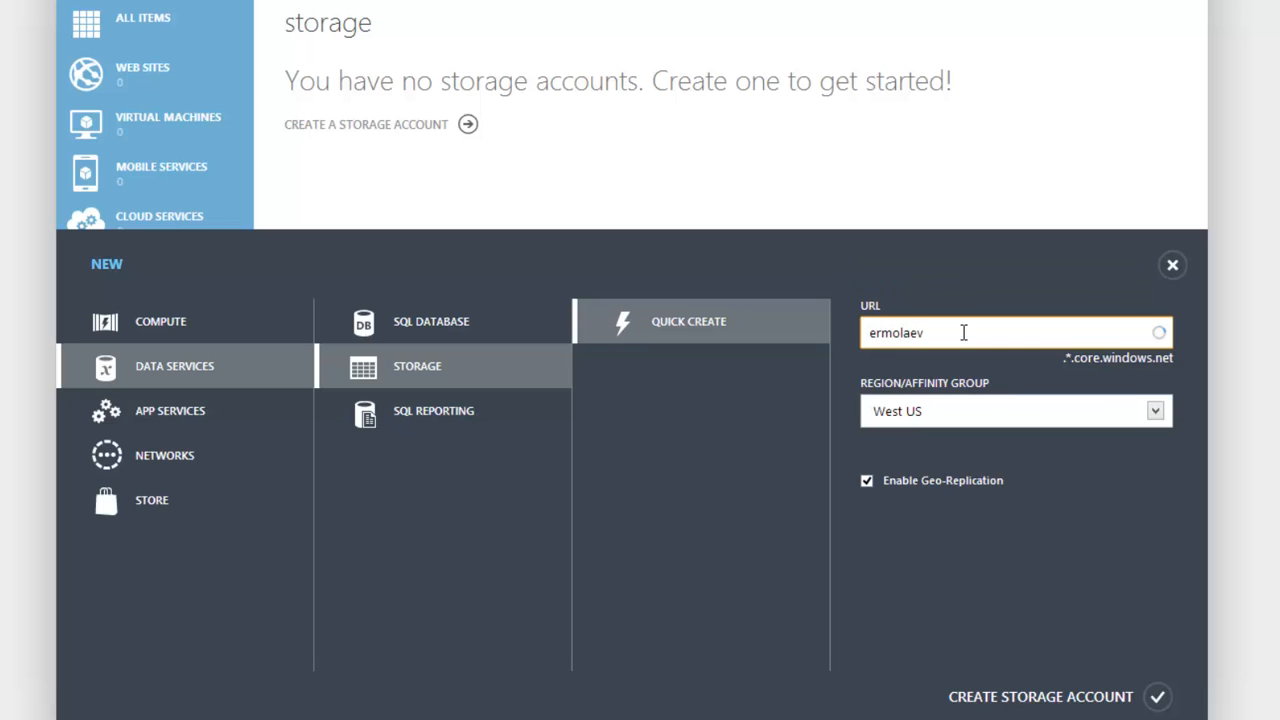
left_click(1155, 411)
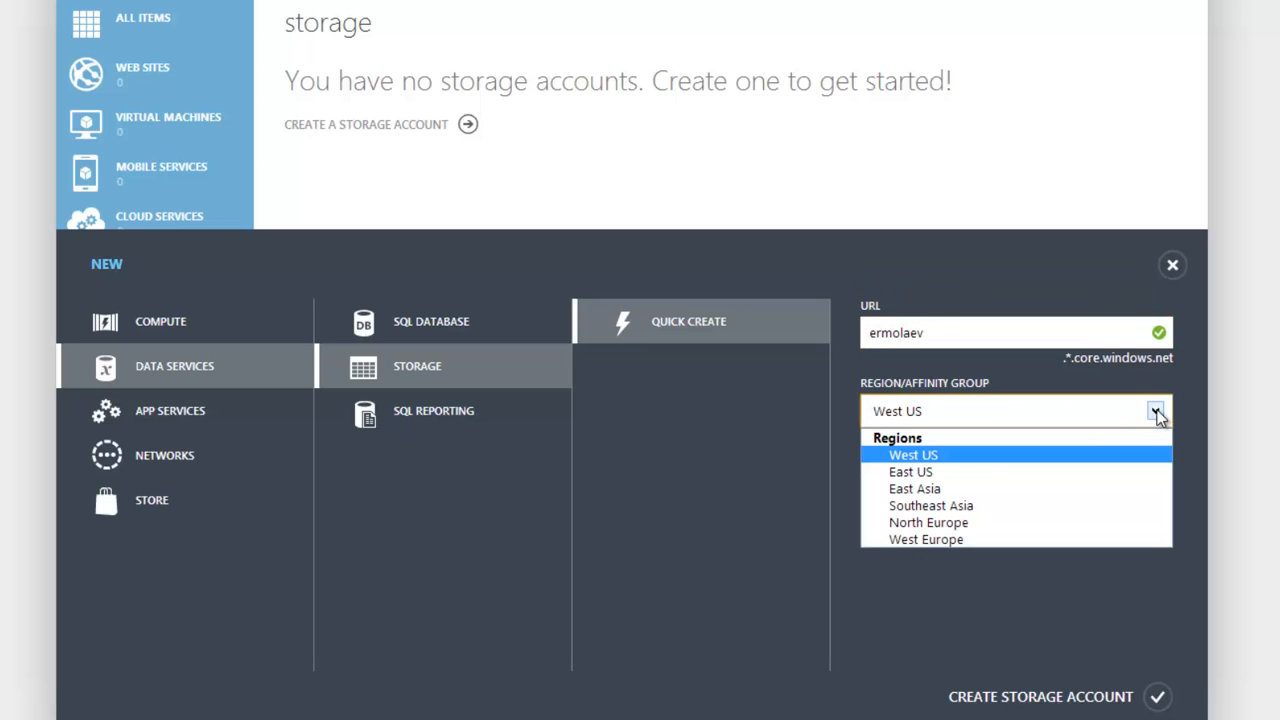
left_click(913, 454)
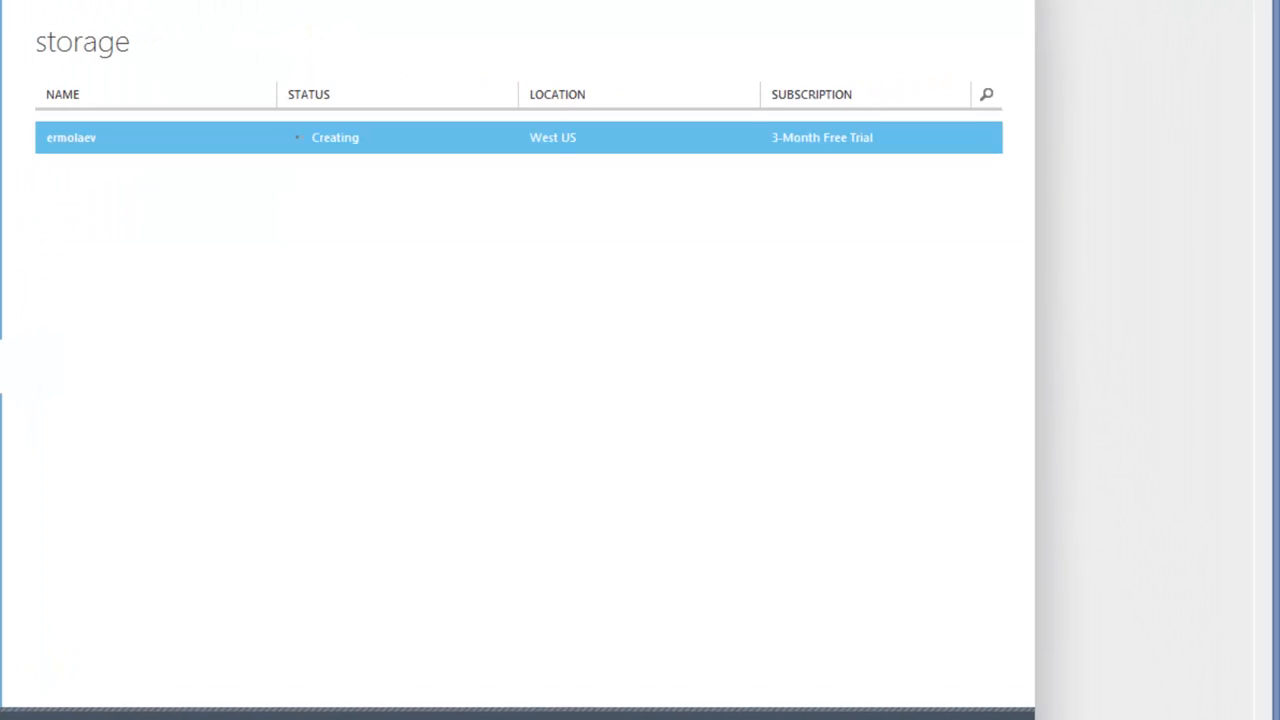
mouse_move(485, 627)
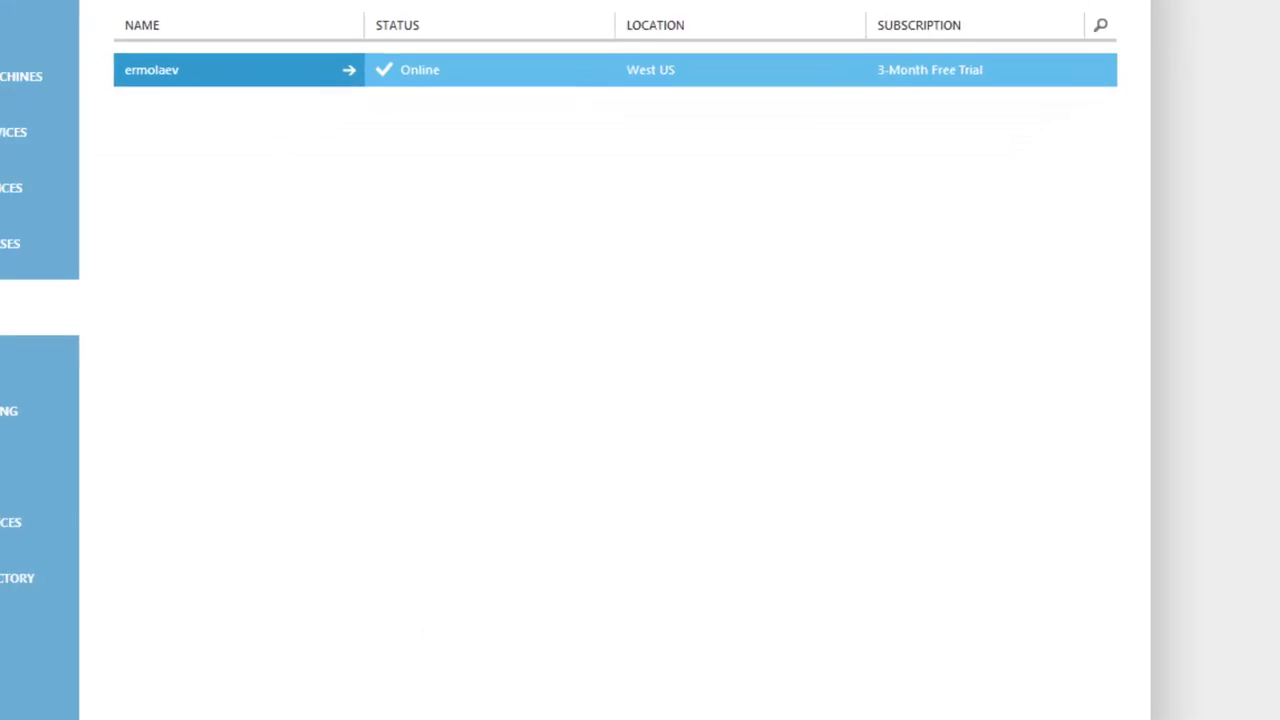
Display the access keys for the ermolaev storage account.
left_click(609, 690)
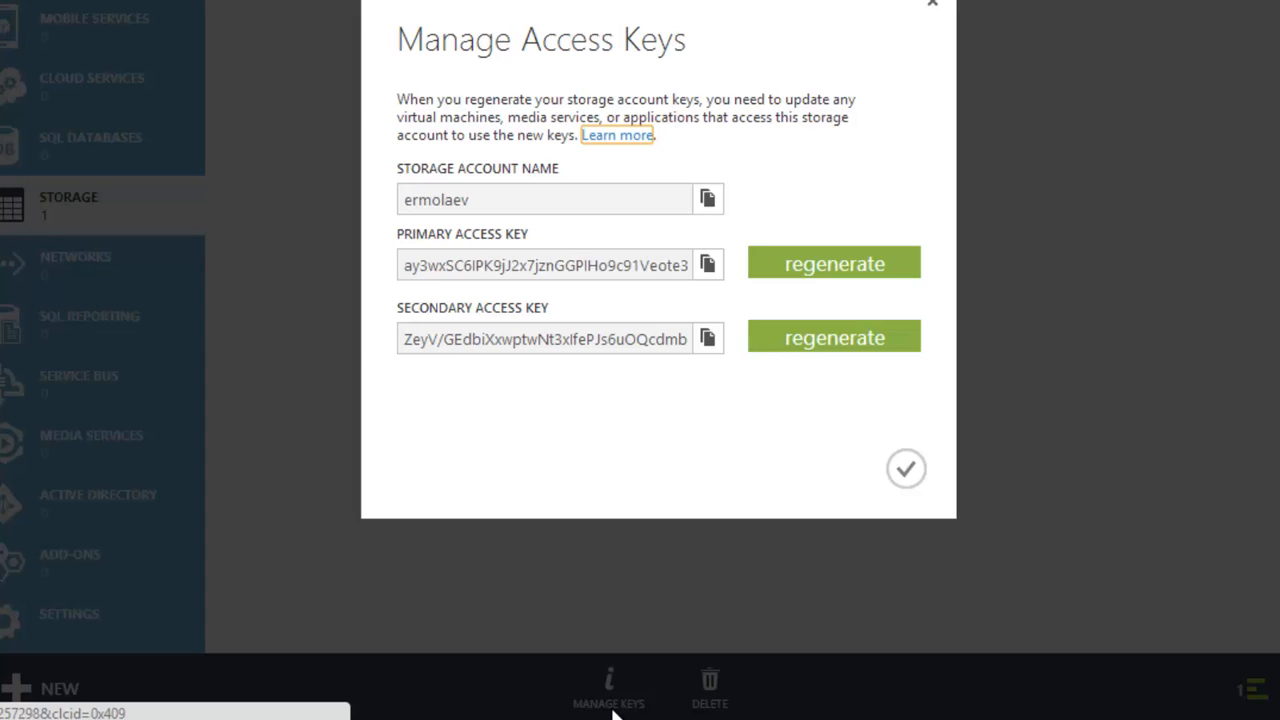
mouse_move(500, 175)
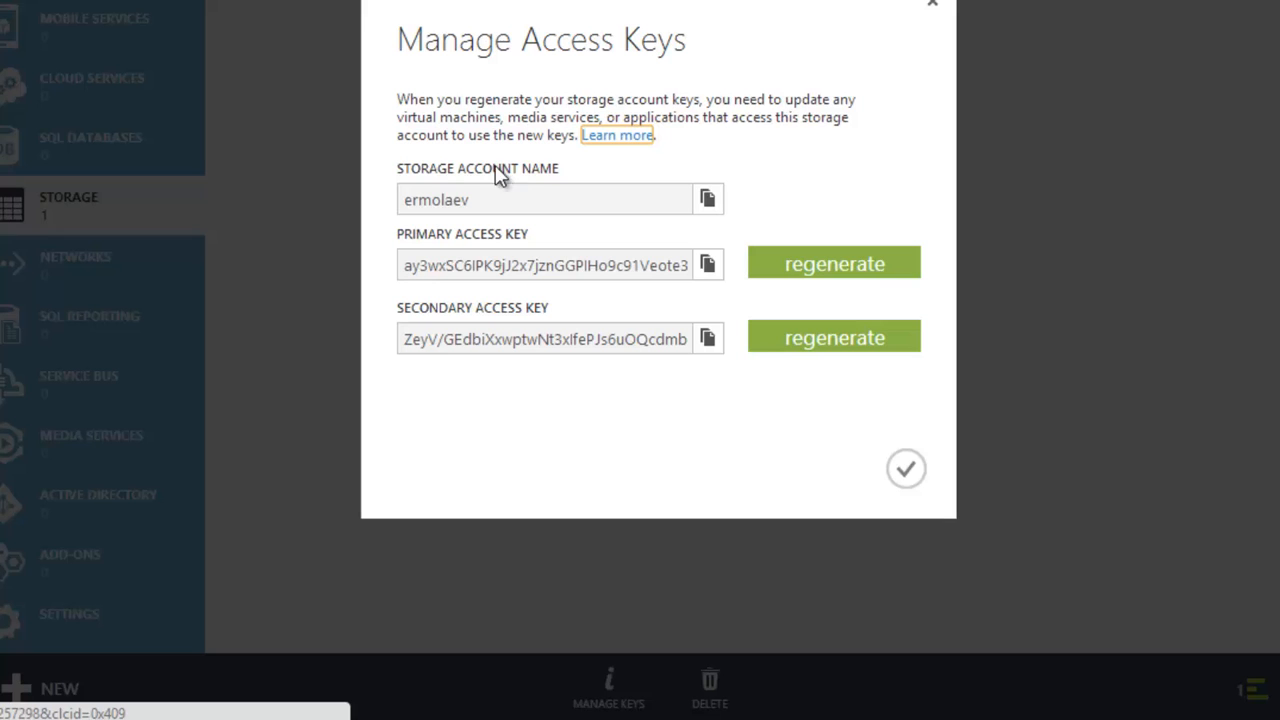
mouse_move(532, 245)
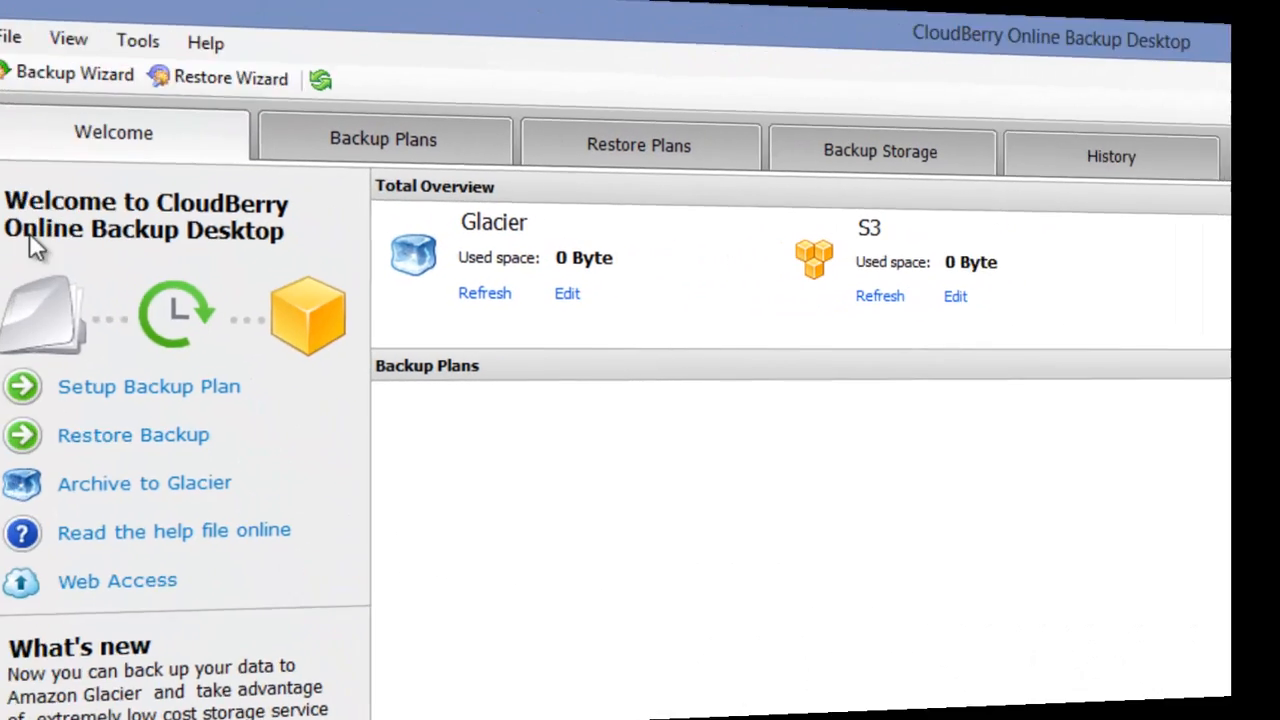
Add a CloudBerry Azure account with display name 'Azure', account ermolaev, and the shared key.
left_click(10, 40)
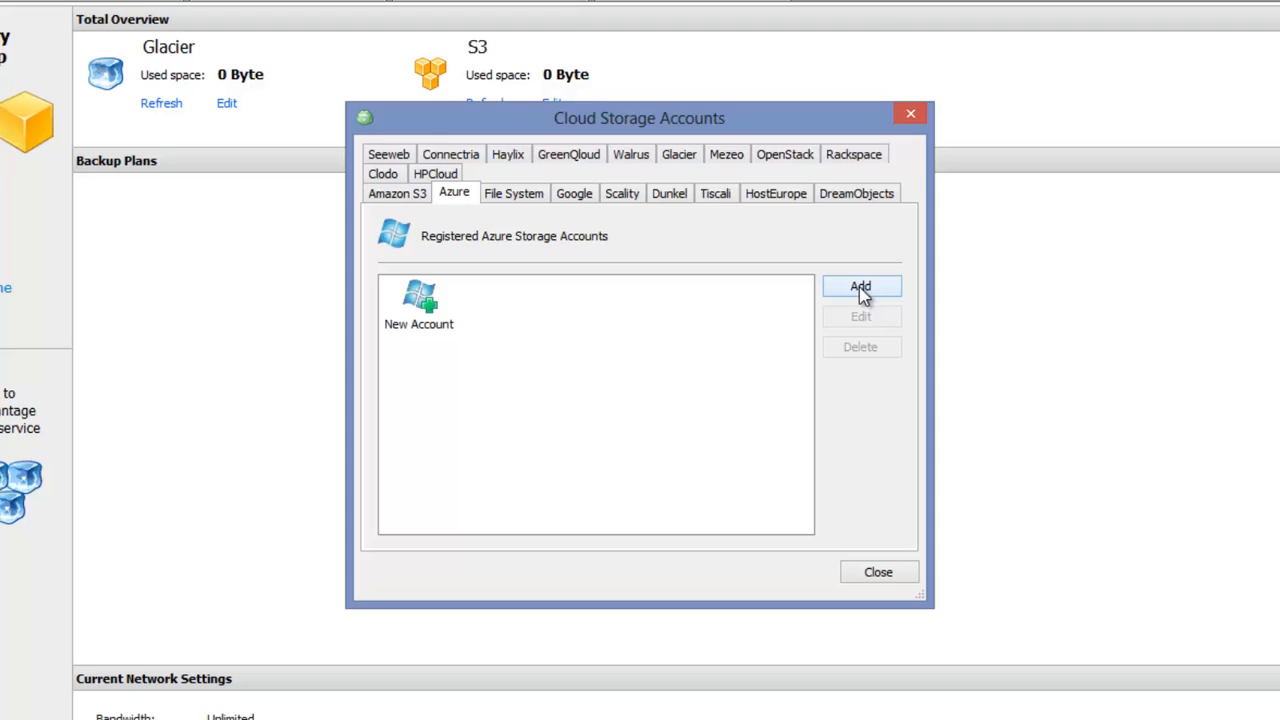
left_click(860, 287)
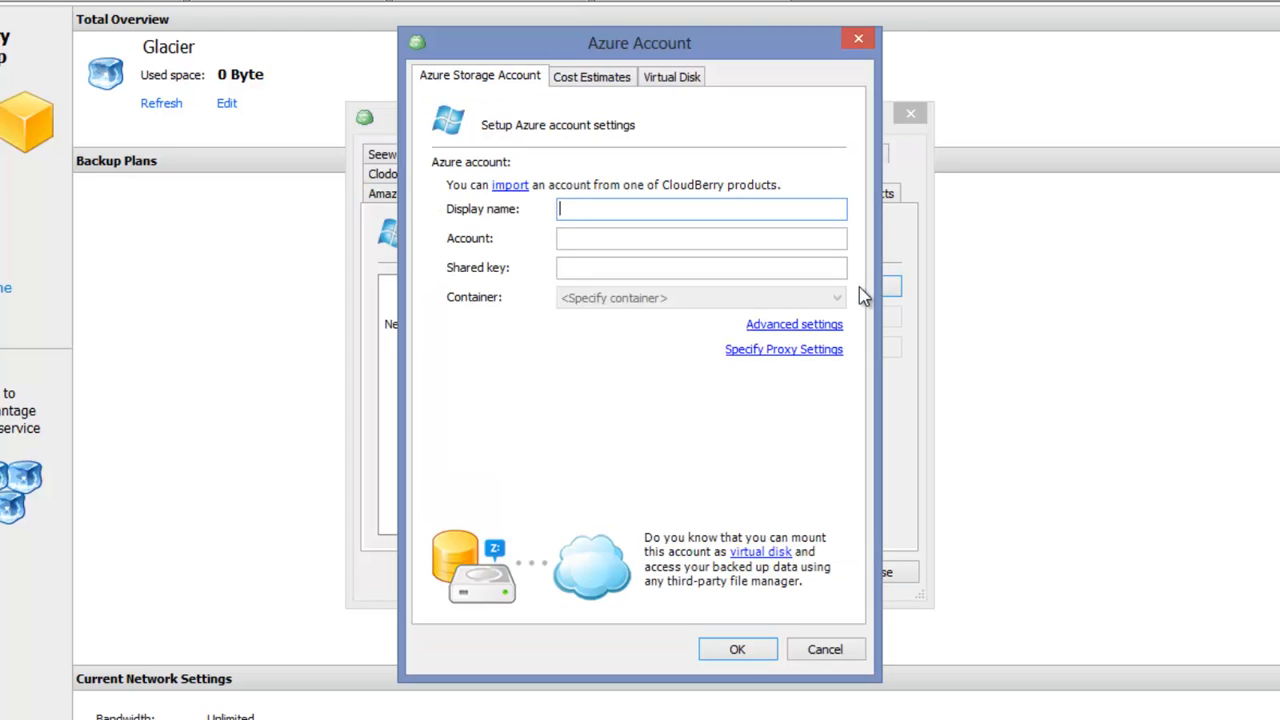
type("Azure")
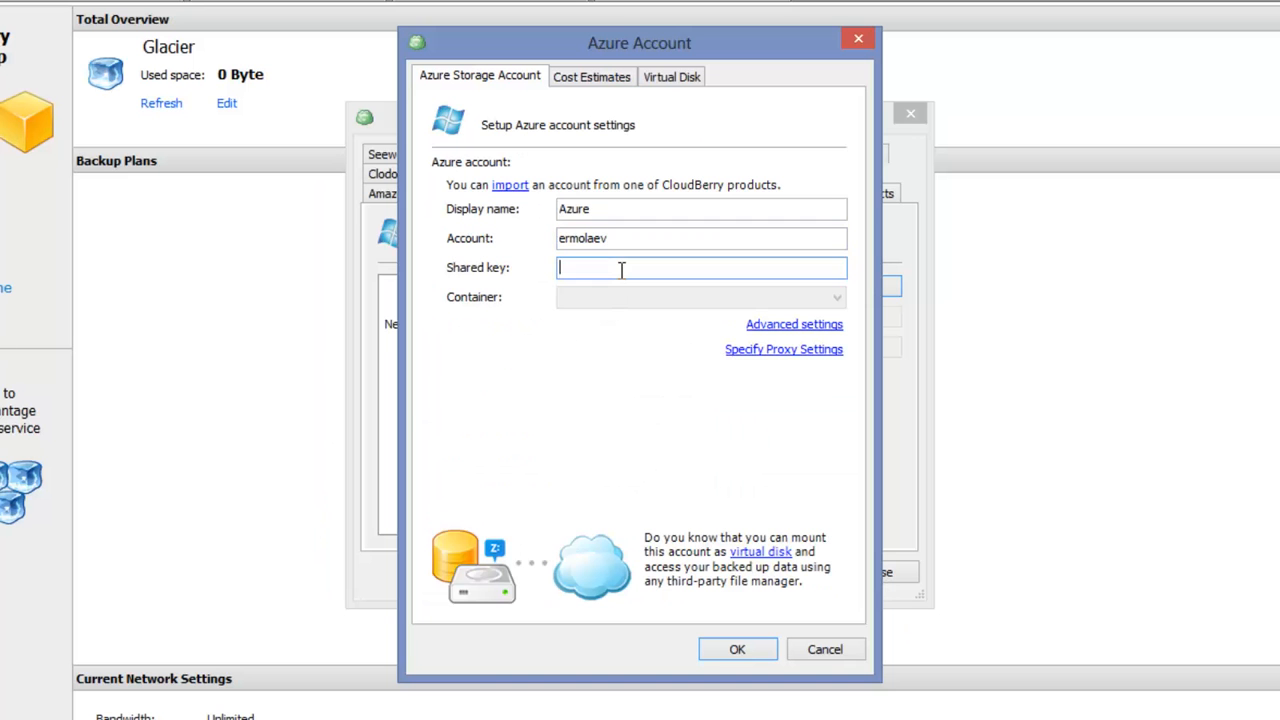
left_click(836, 297)
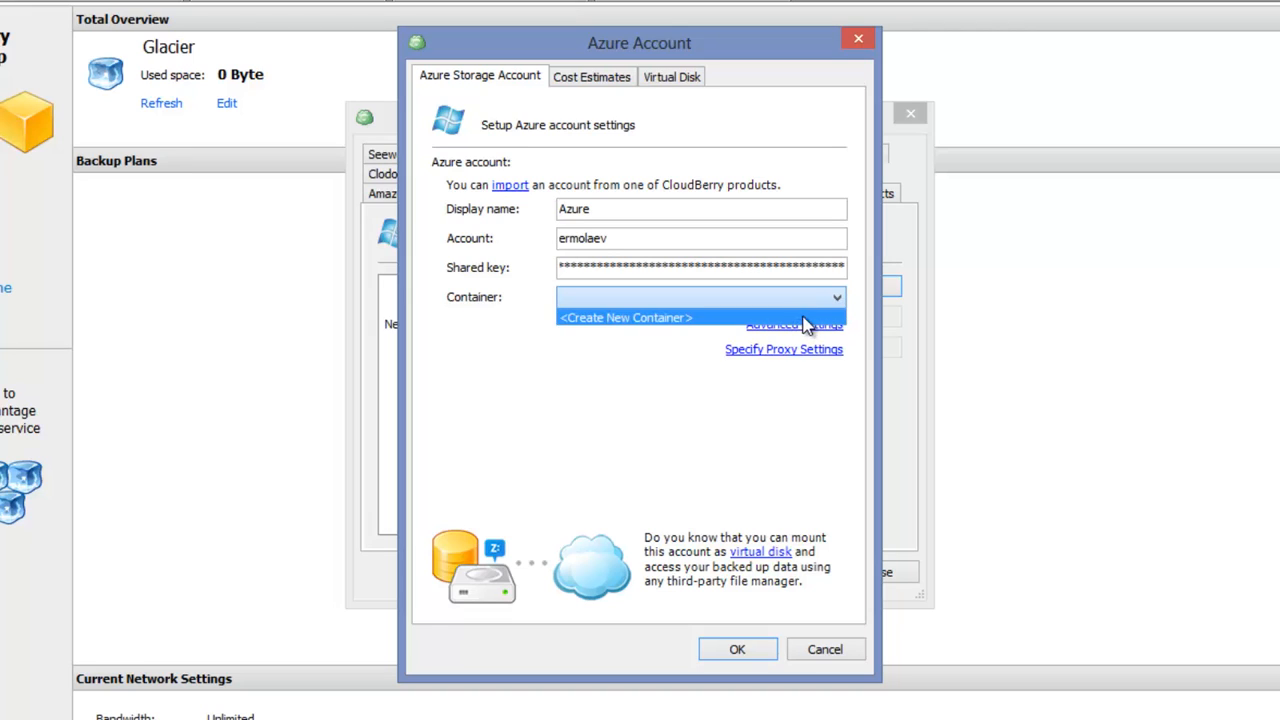
Create a 'backup' container, save the Azure account, and close the accounts list.
left_click(626, 317)
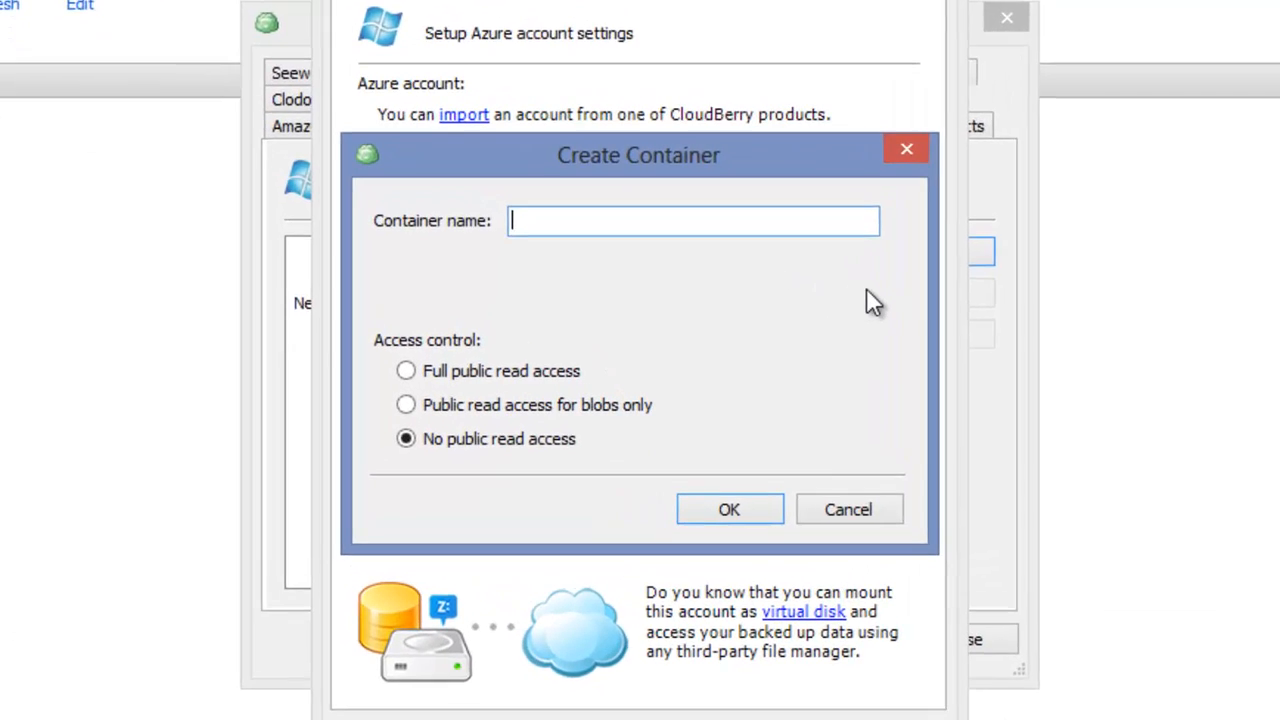
type("ba")
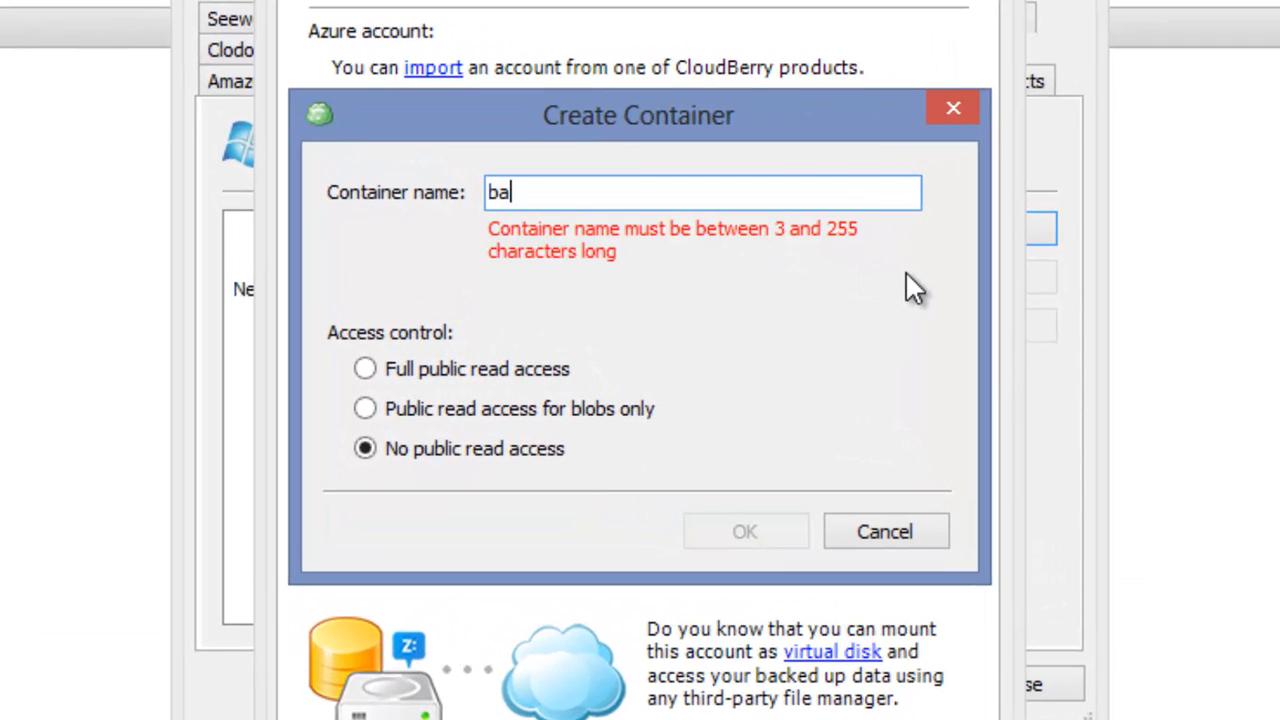
type("ckup")
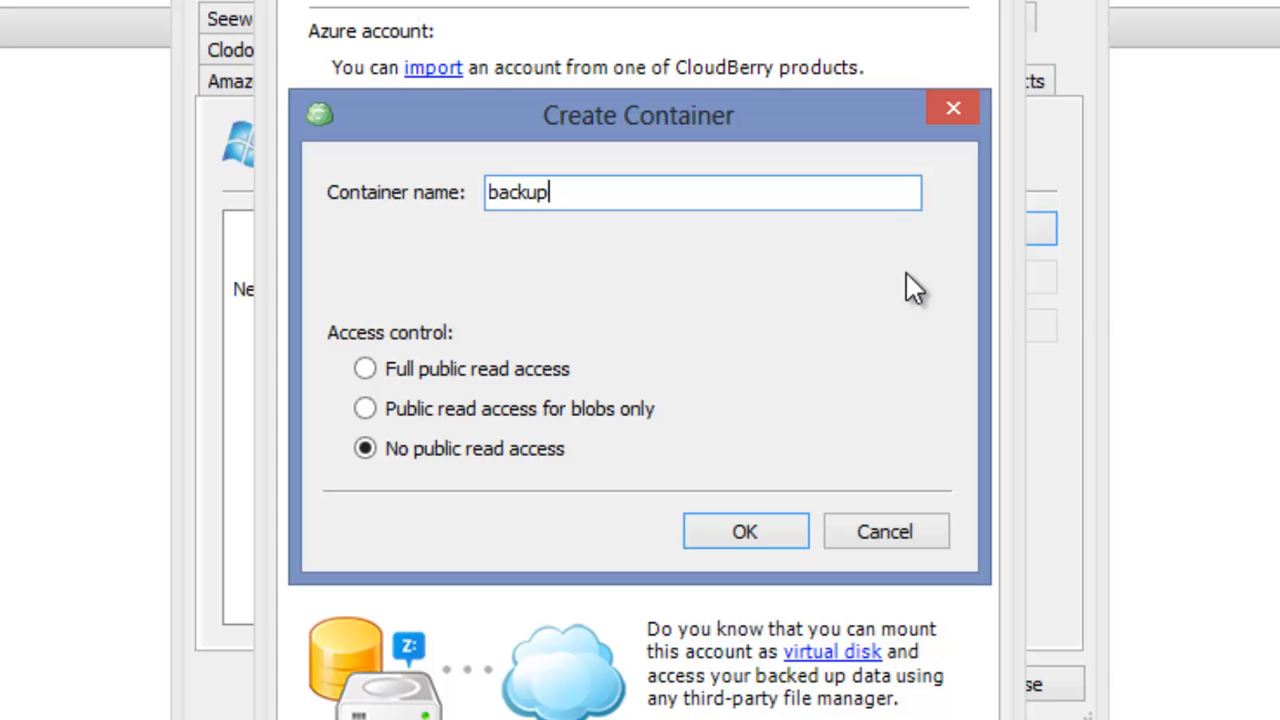
mouse_move(490, 445)
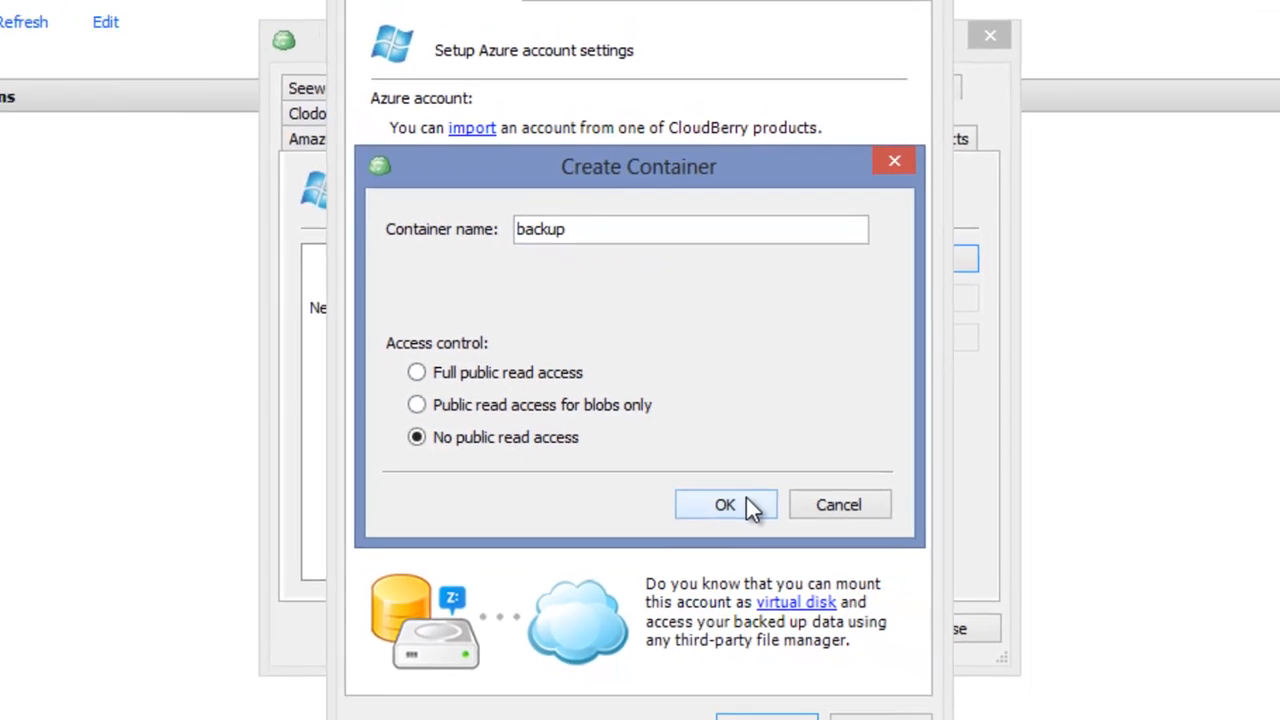
left_click(725, 504)
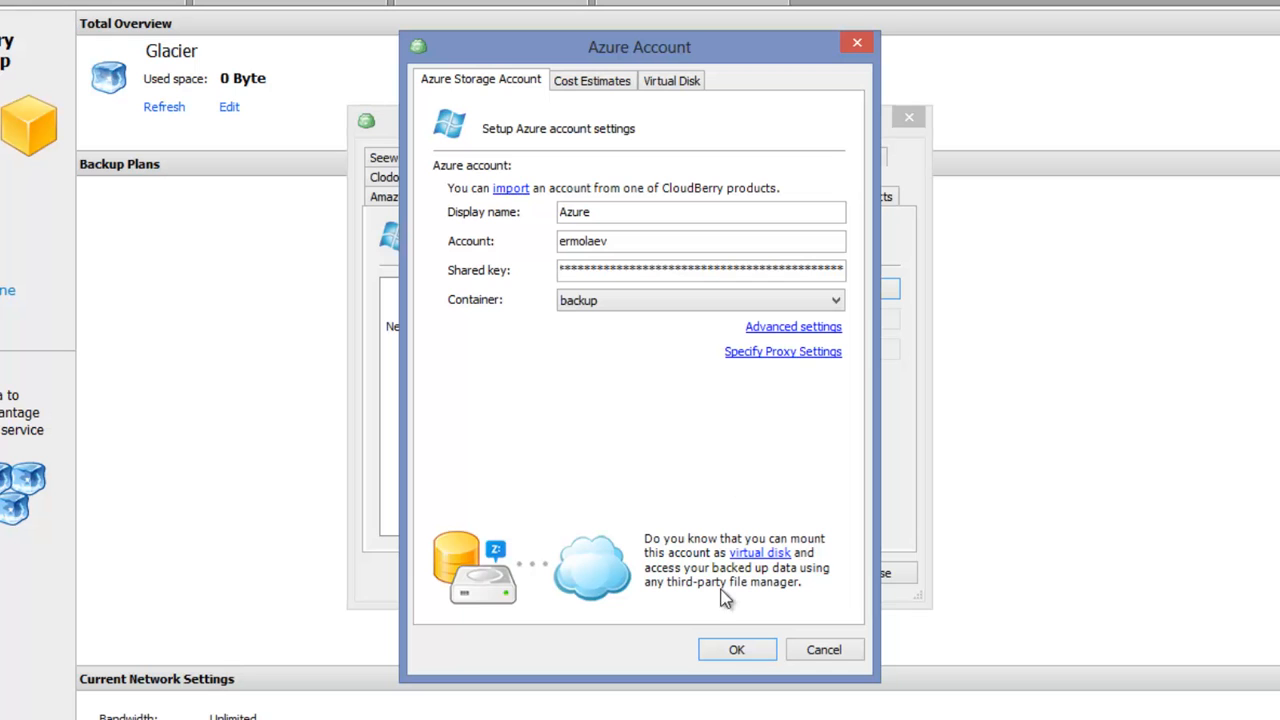
left_click(736, 649)
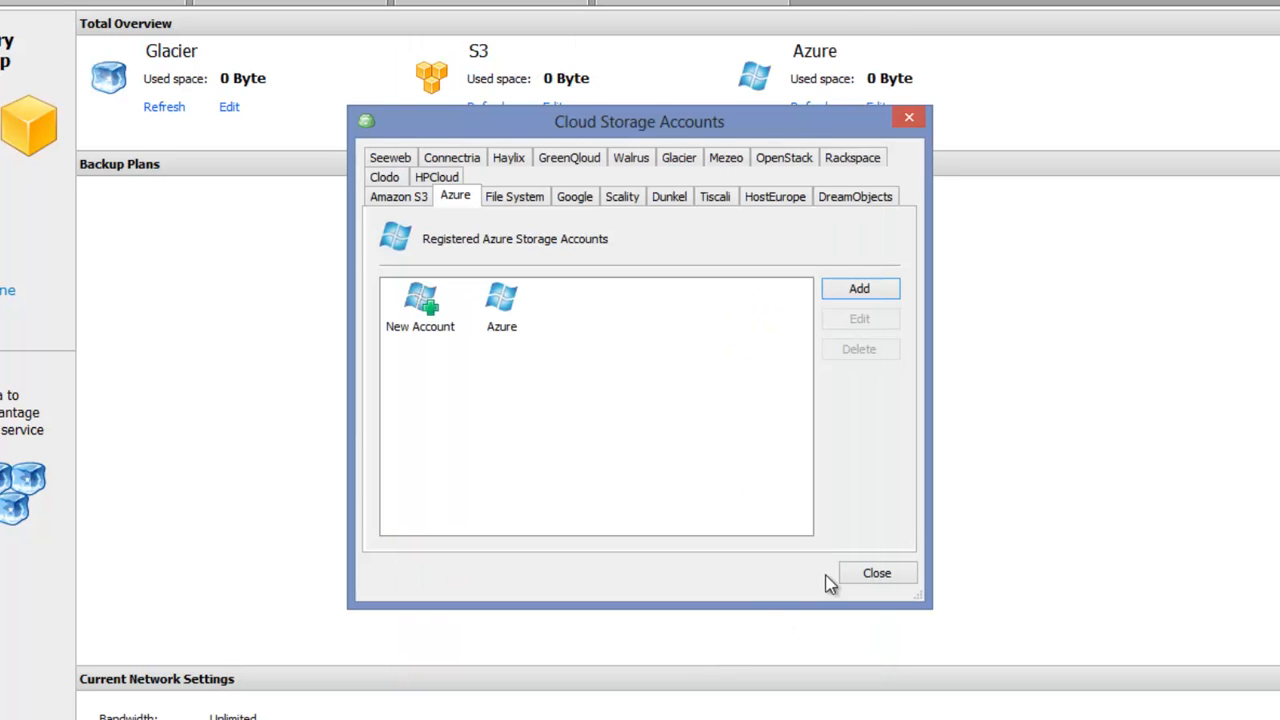
left_click(876, 572)
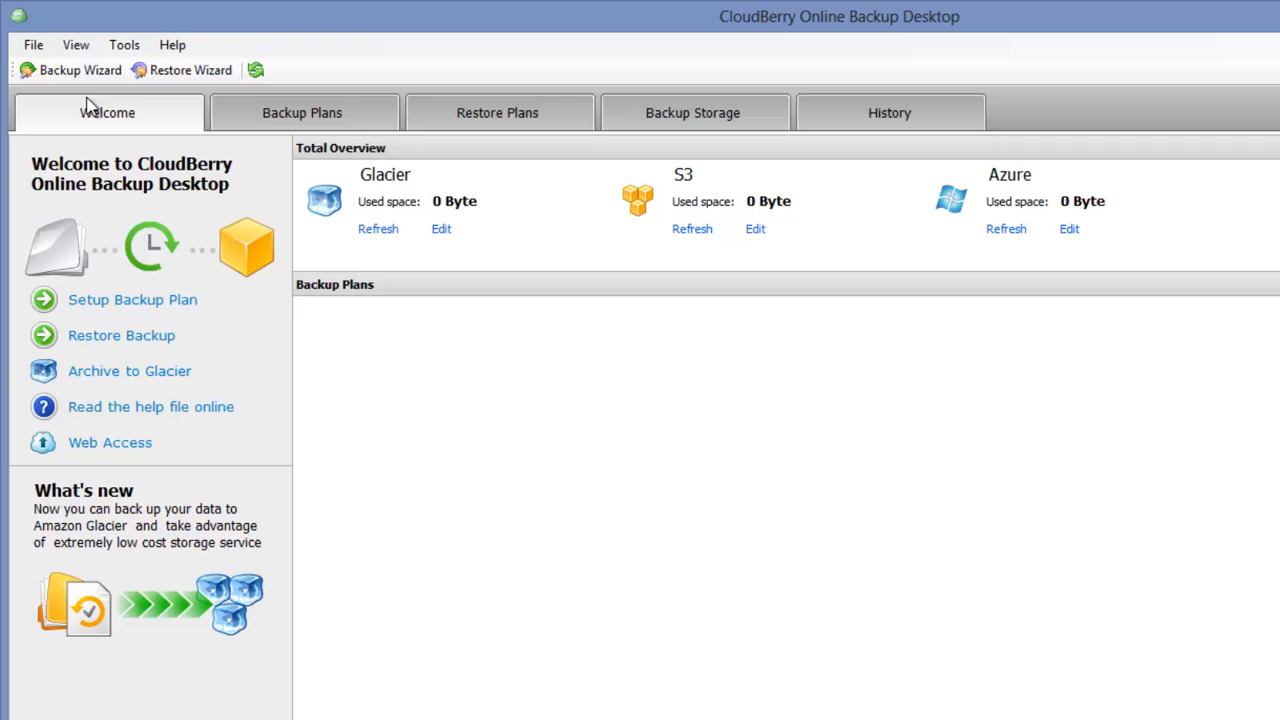